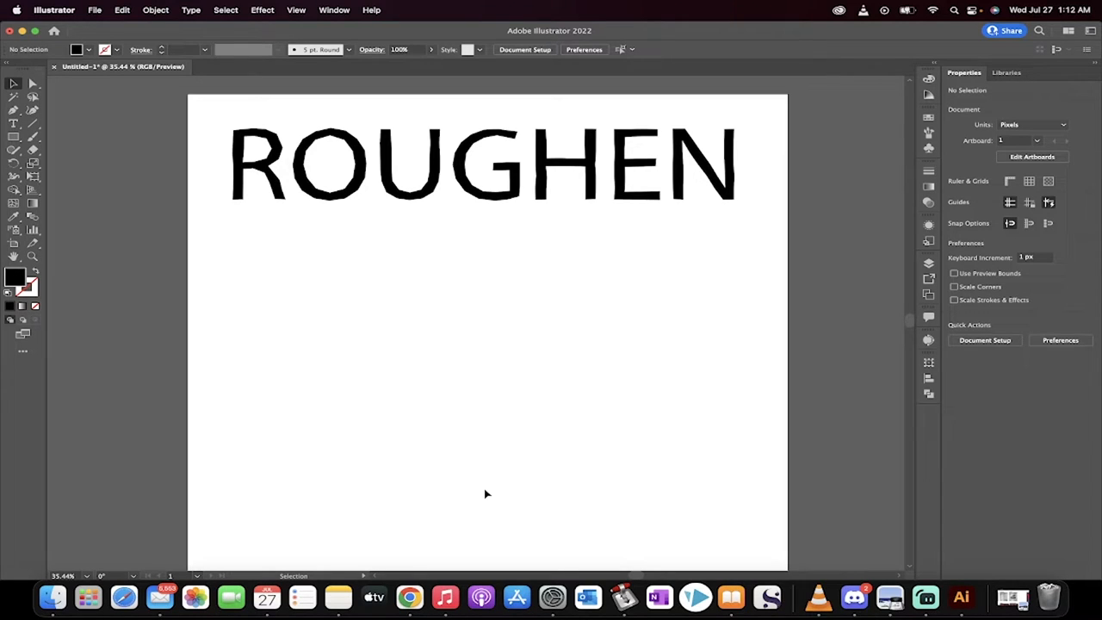
mouse_move(375, 313)
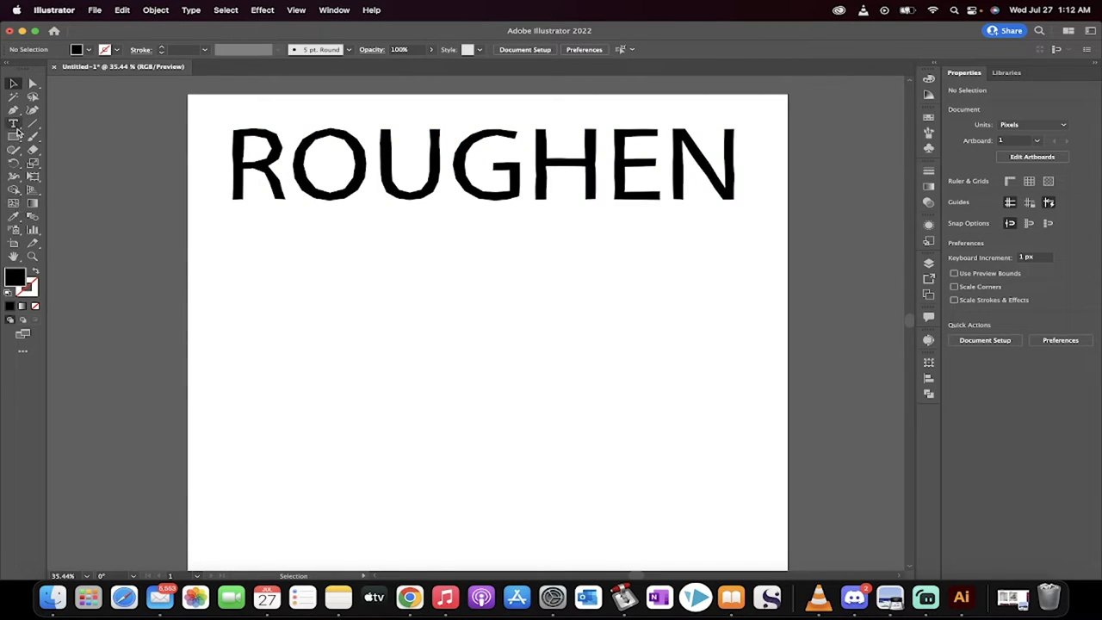
Type CURTIS in Myriad Pro and position it centred below ROUGHEN.
click(13, 125)
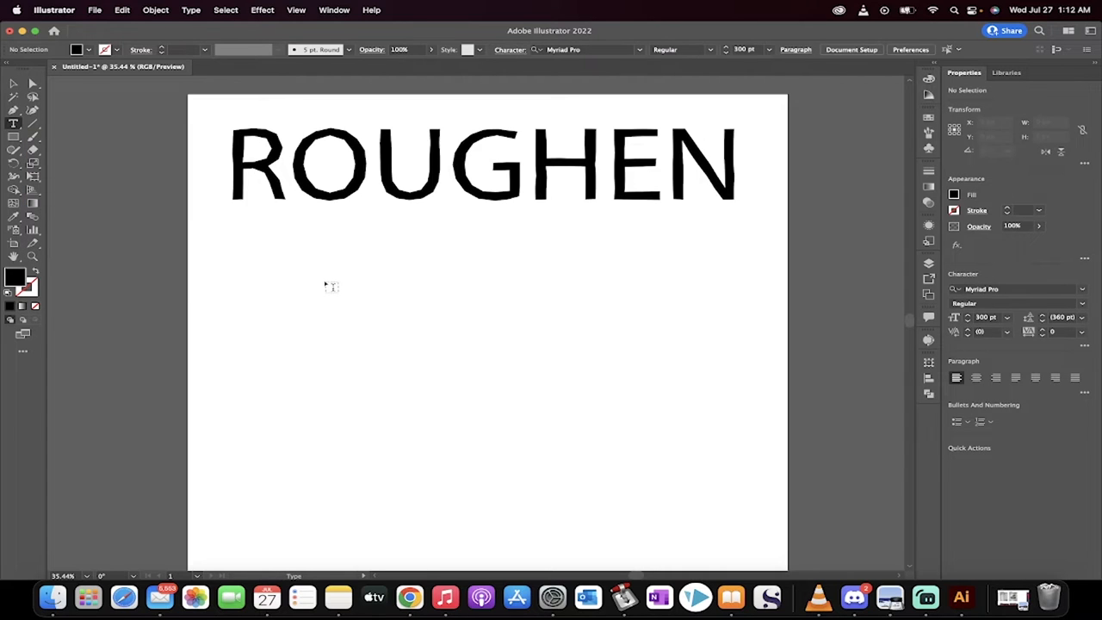
text(CURTIS)
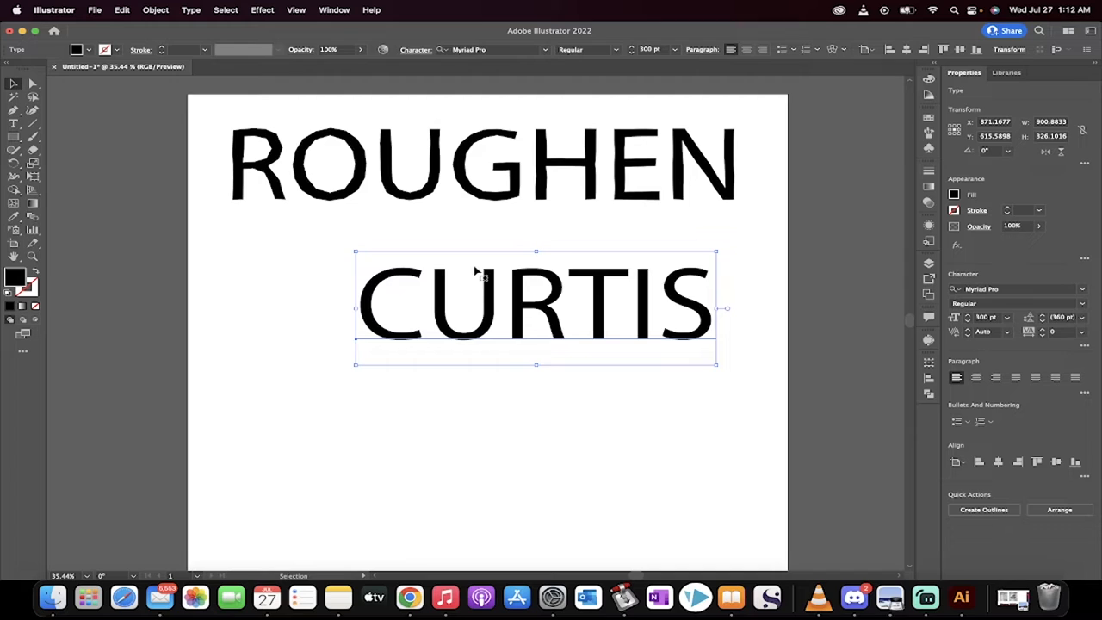
drag(533, 306, 468, 336)
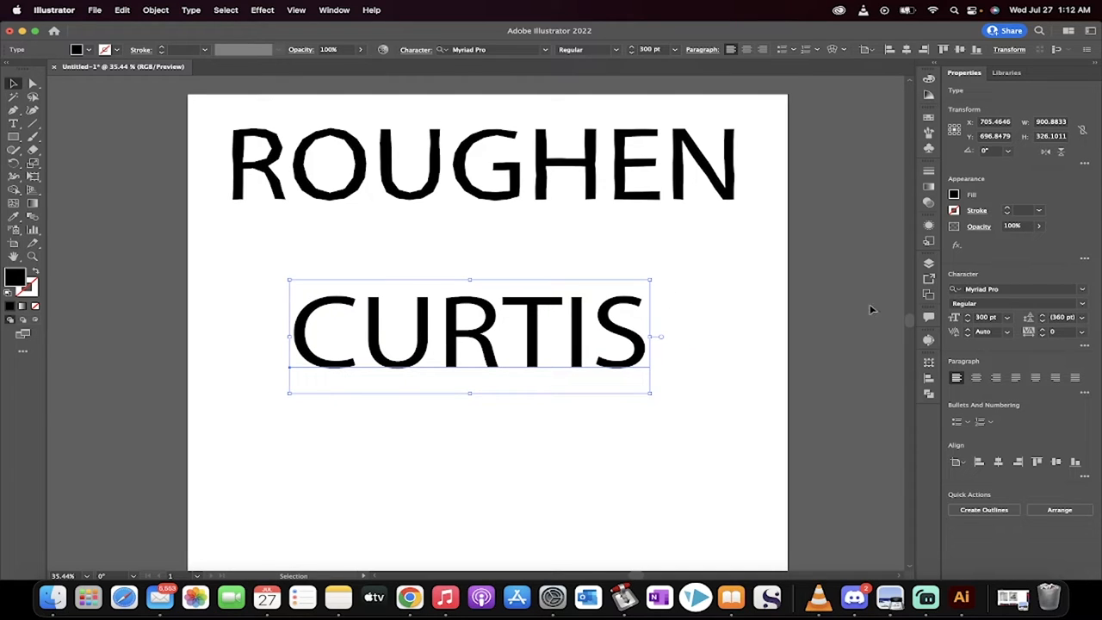
drag(468, 335, 492, 344)
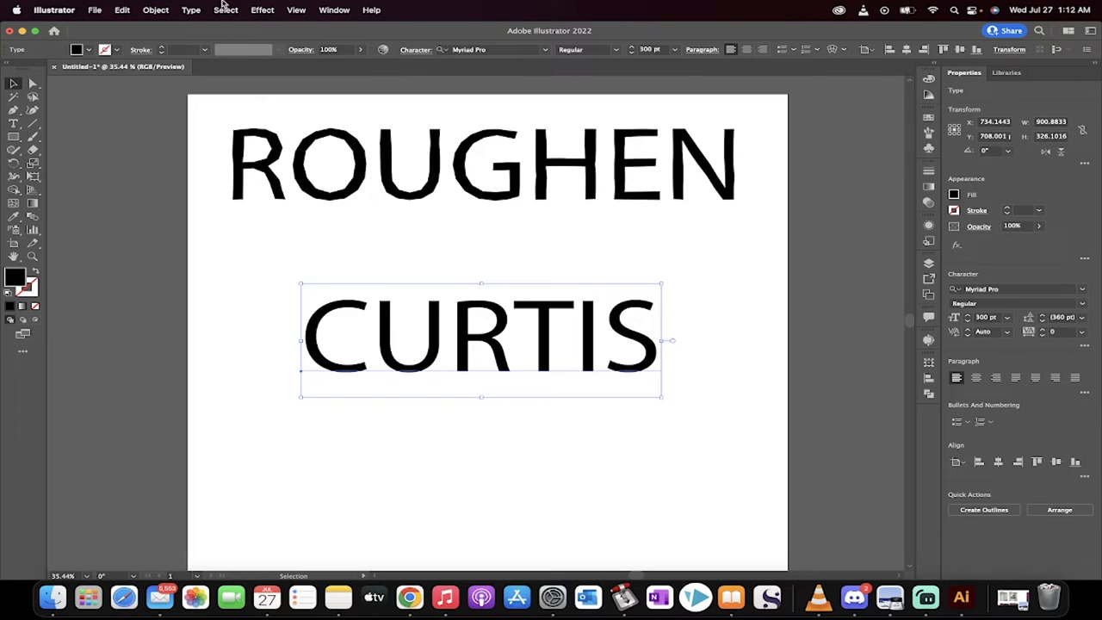
Choose Effect > Distort & Transform > Roughen for the selected CURTIS text.
click(262, 10)
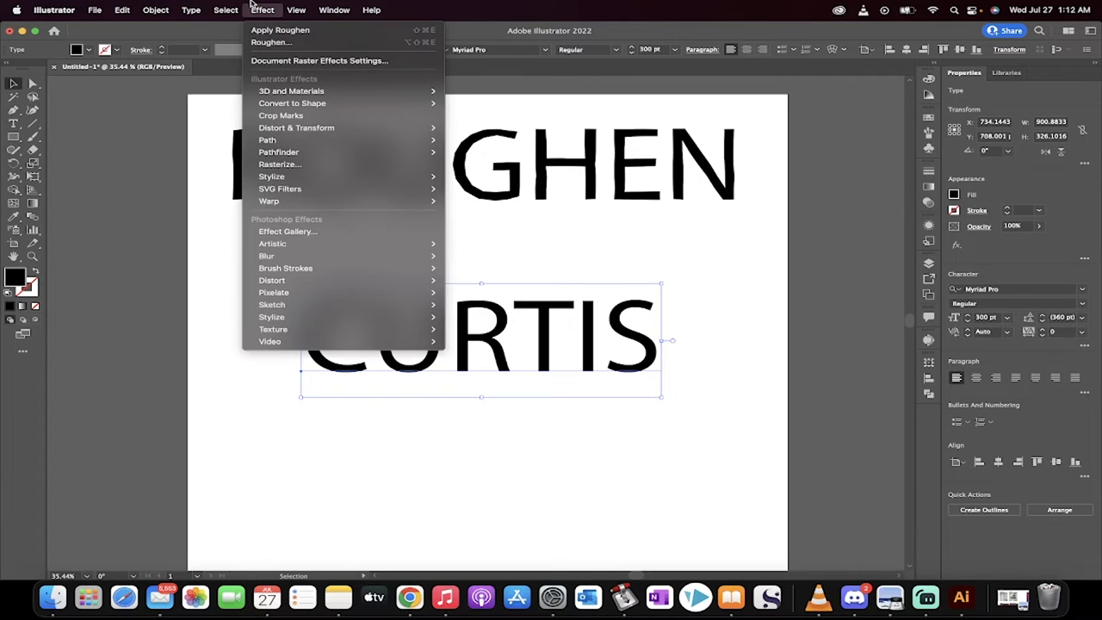
mouse_move(300, 139)
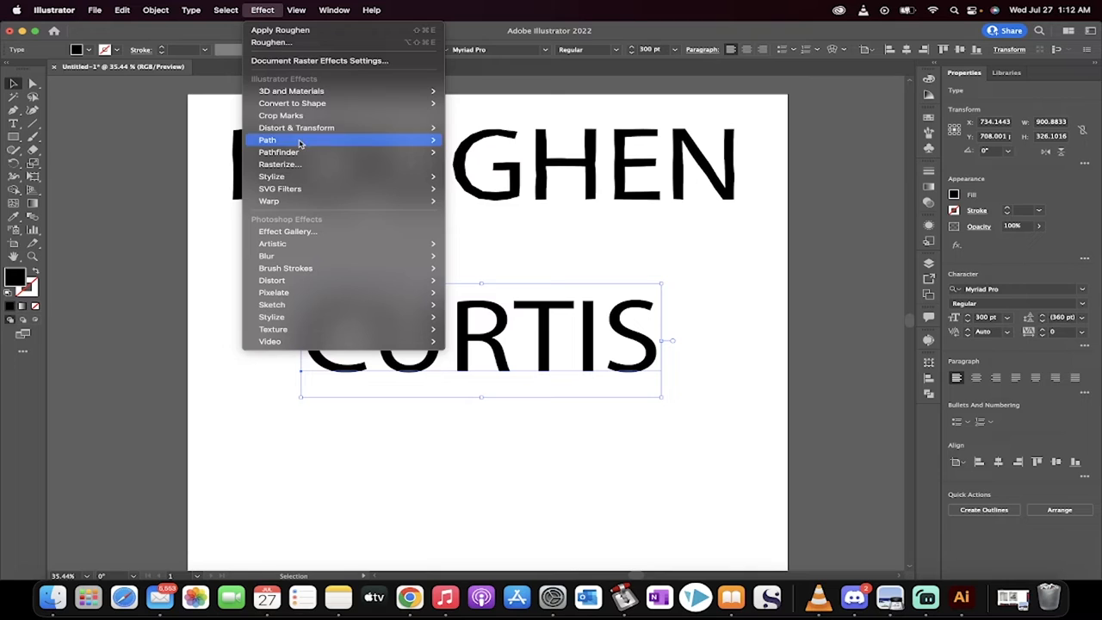
mouse_move(296, 128)
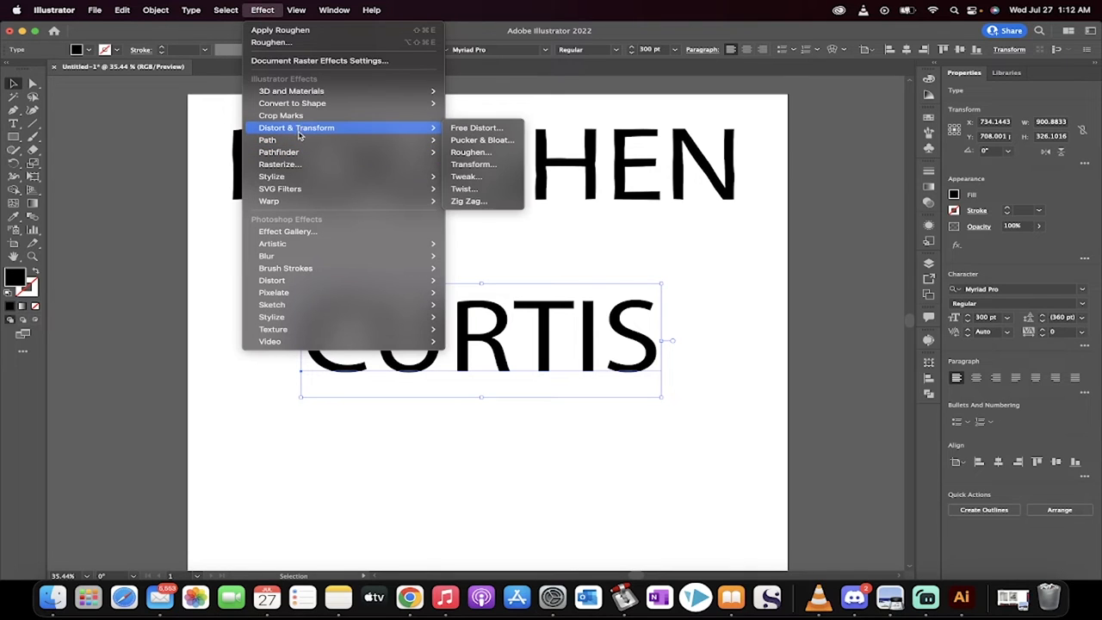
mouse_move(464, 176)
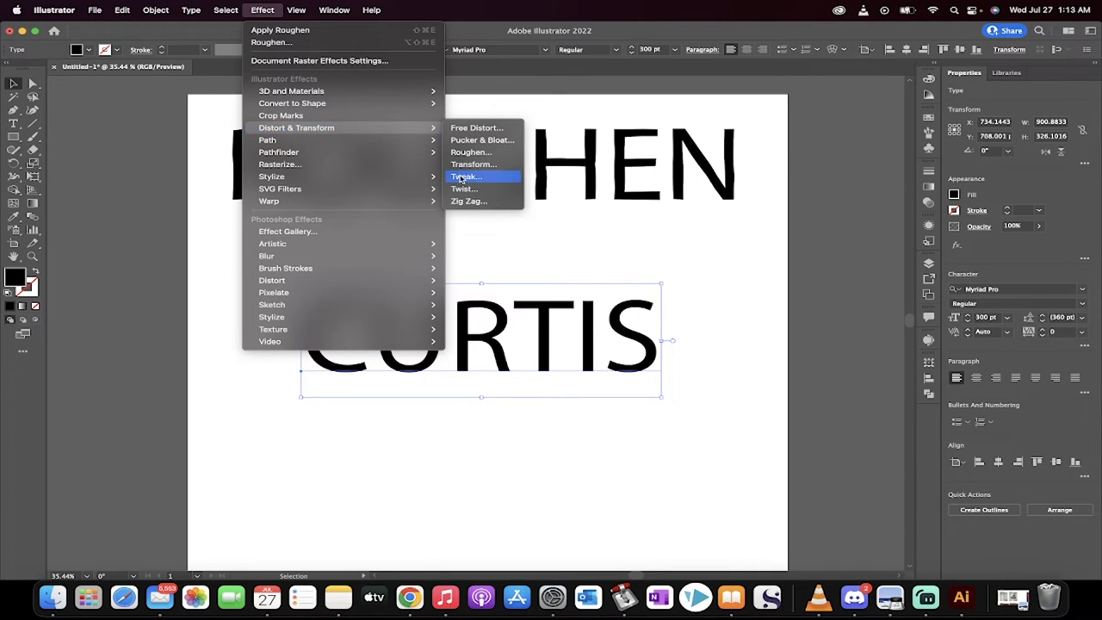
mouse_move(472, 151)
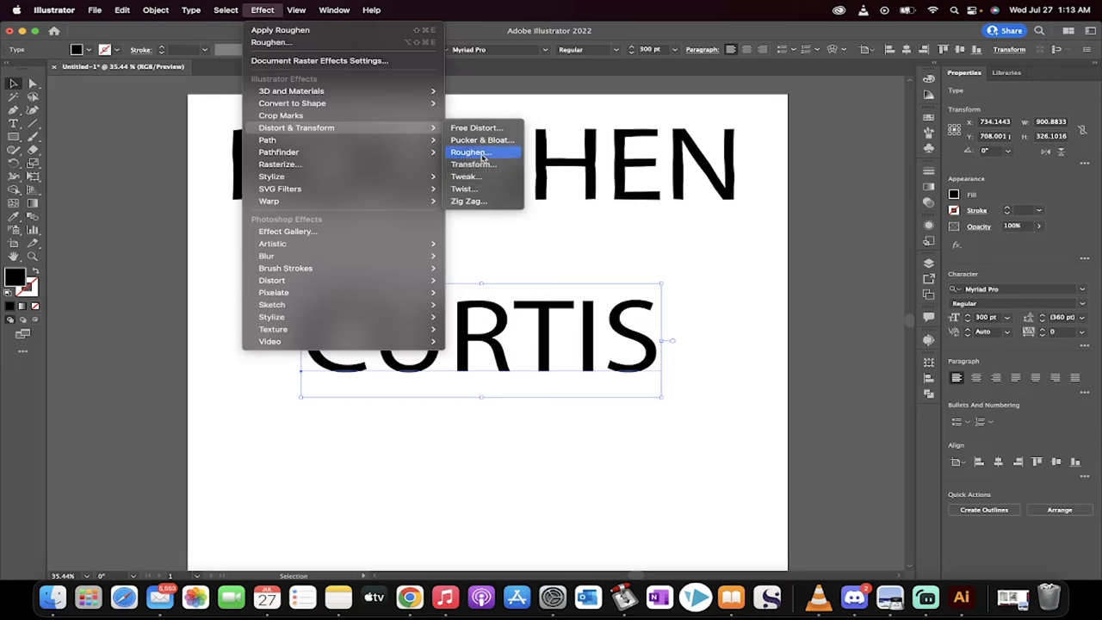
click(470, 151)
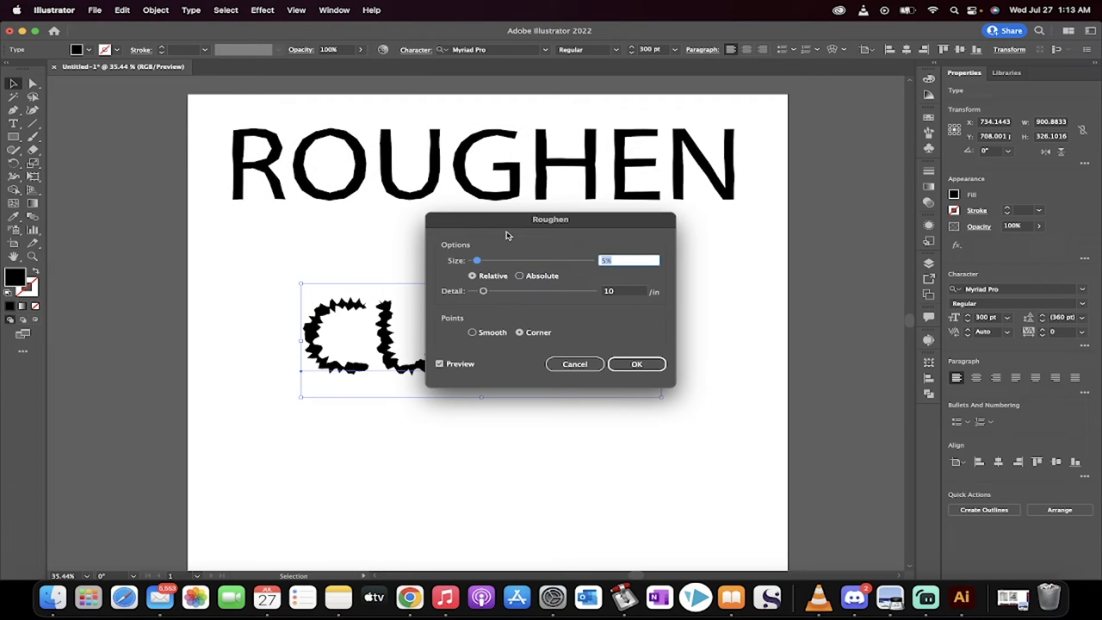
Set Roughen to Absolute 5 px size, Detail 7, Corner points, previewing a subtle edge on CURTIS.
drag(551, 219, 750, 110)
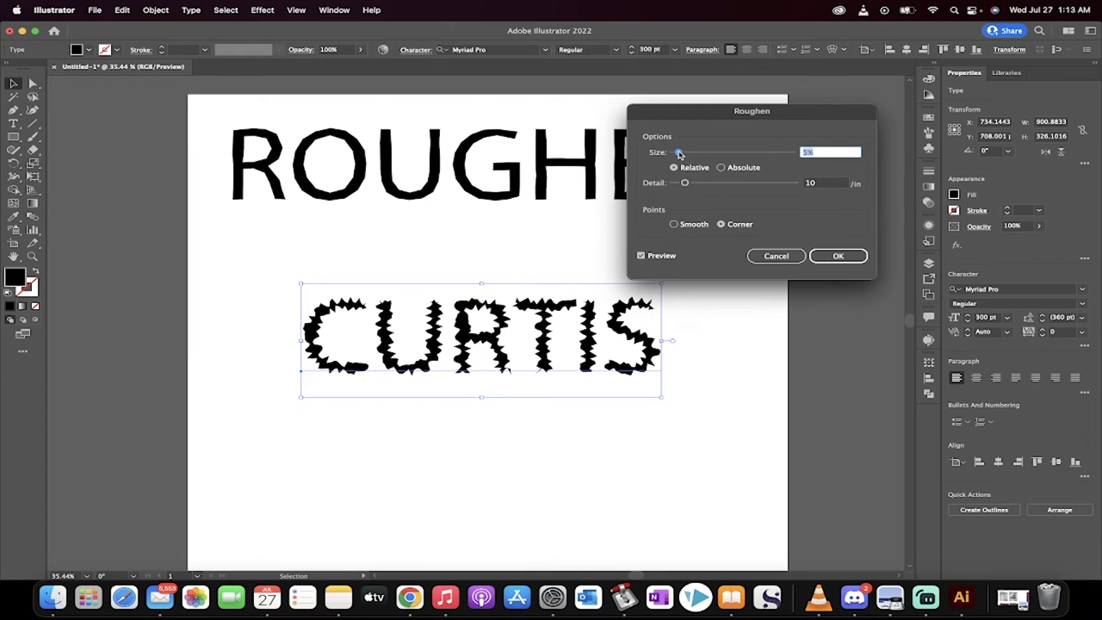
drag(678, 152, 675, 152)
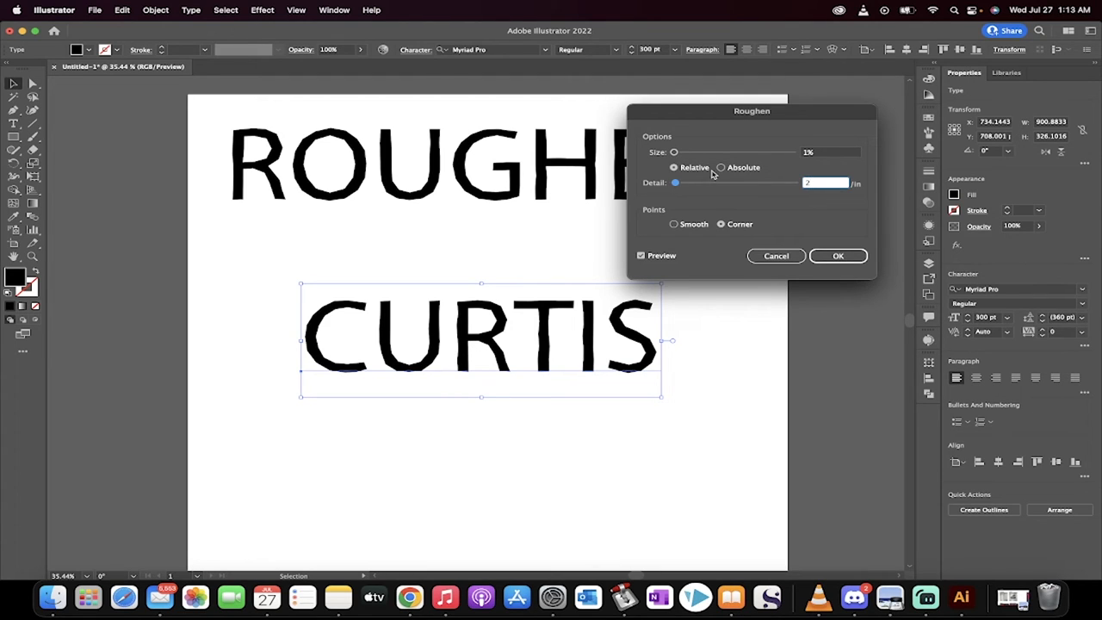
click(719, 167)
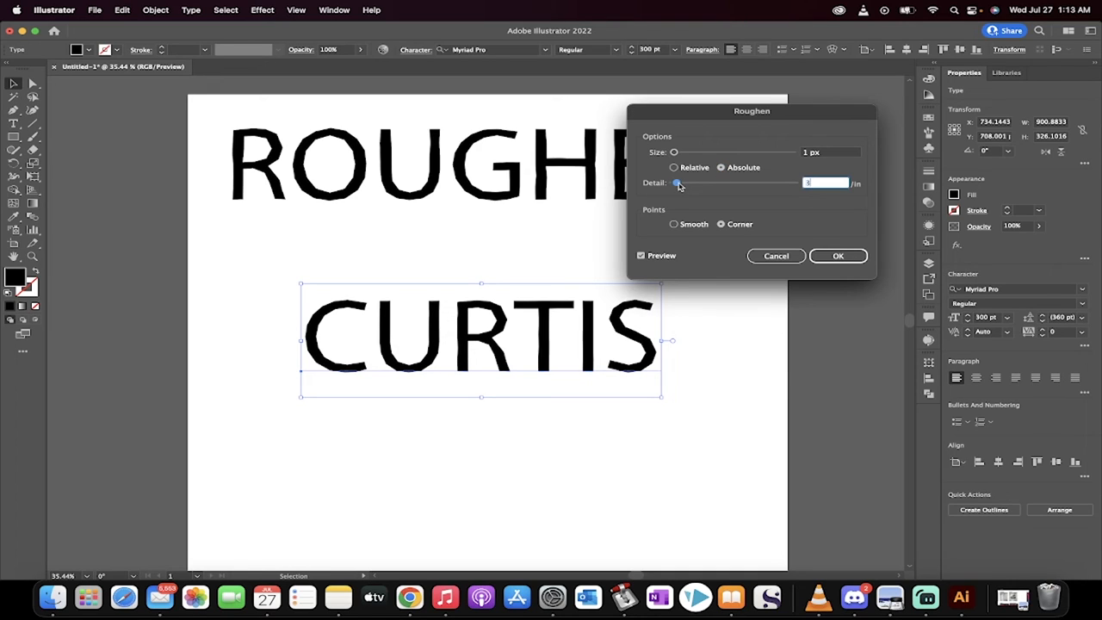
drag(675, 151, 680, 152)
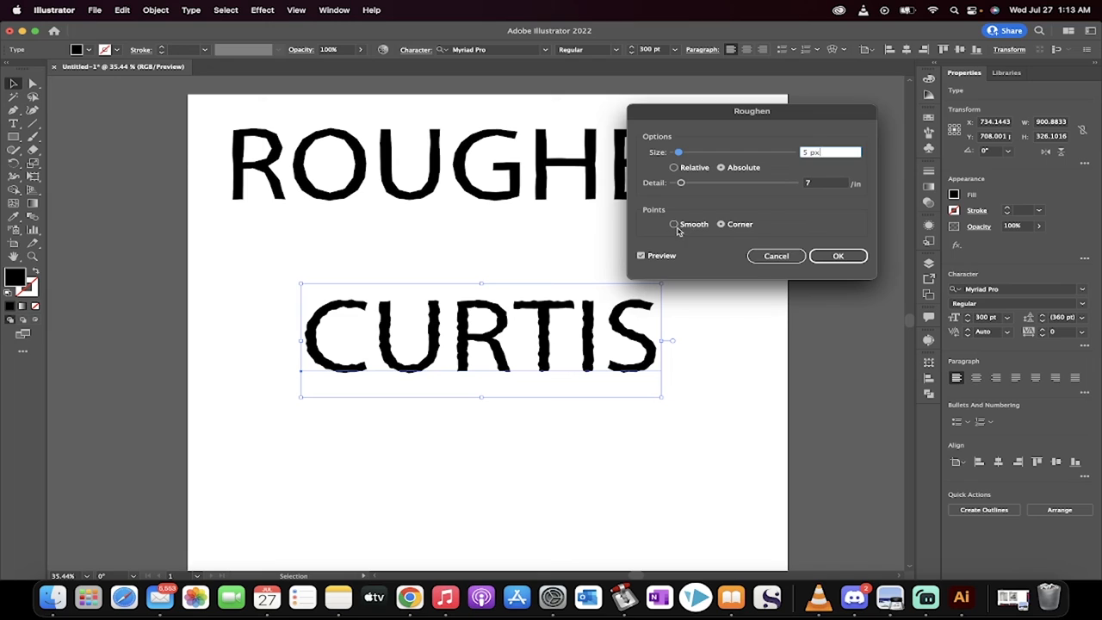
click(720, 224)
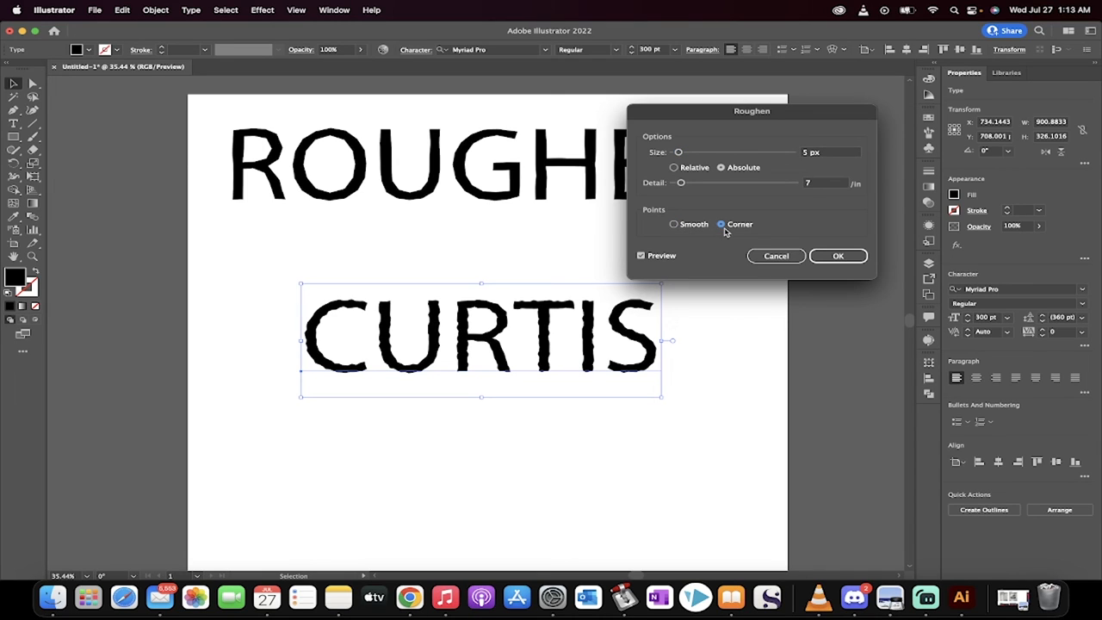